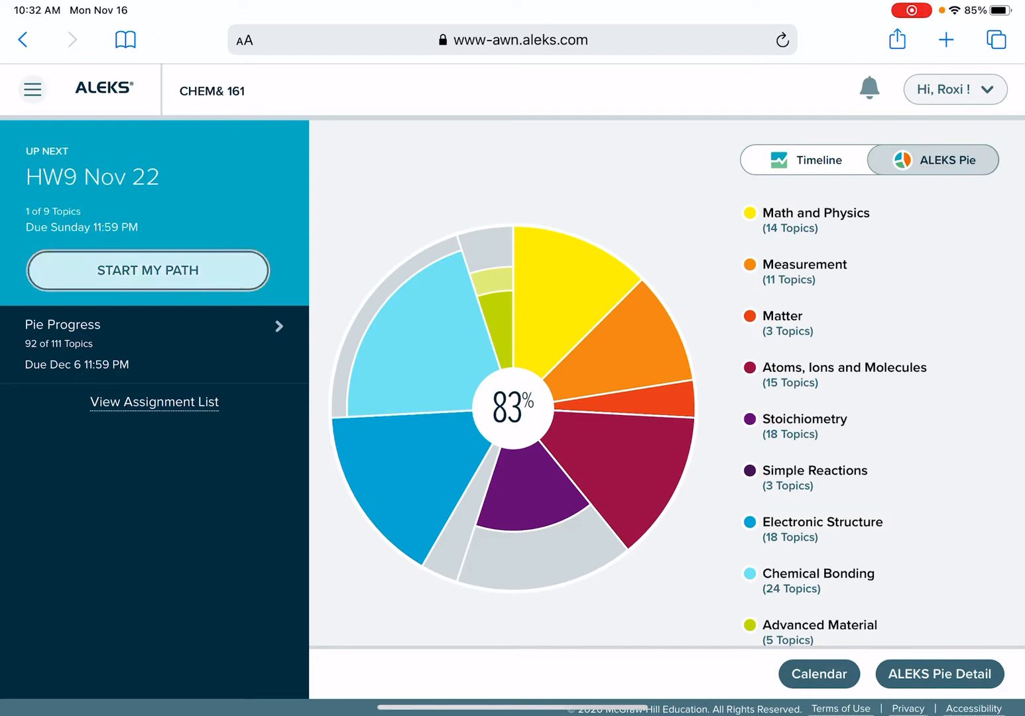
# Step: Start the HW9 Nov 22 path to reach the Stoichiometric coefficients question
pyautogui.click(148, 270)
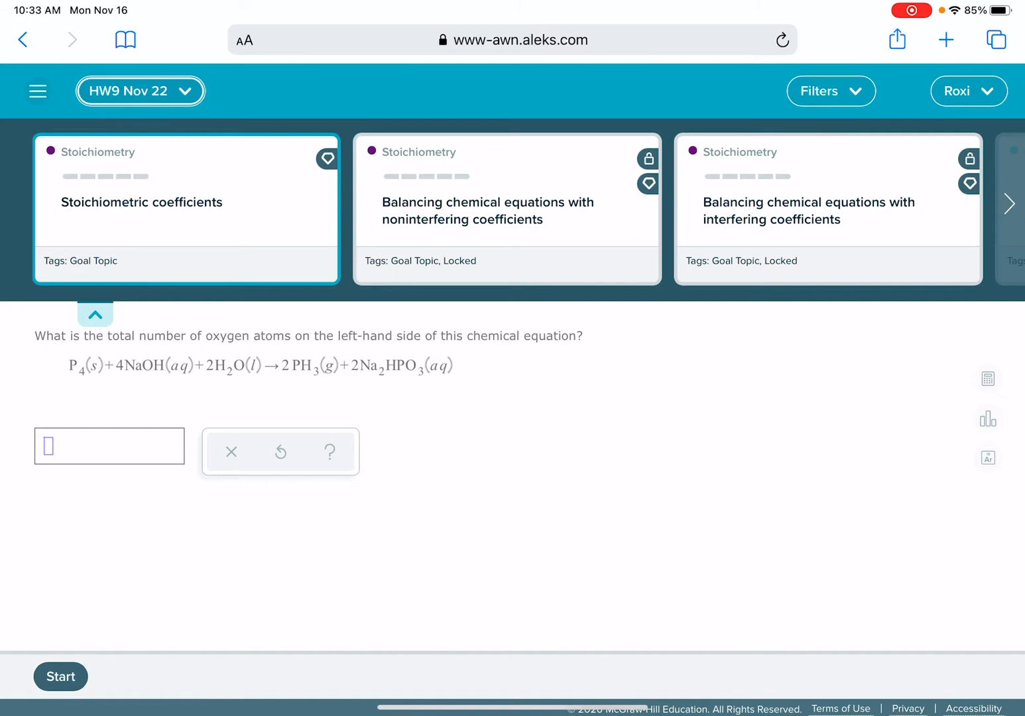
# Step: Open the assignment dropdown and scroll through HW5 to HW10 completion rates
pyautogui.click(140, 90)
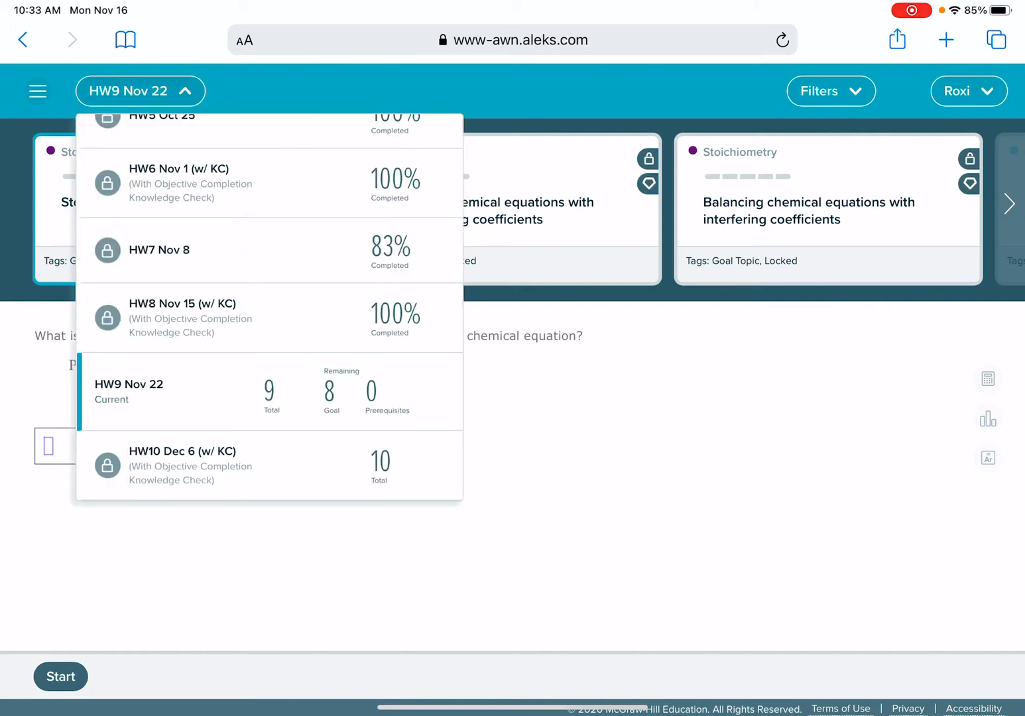
pyautogui.scroll(3)
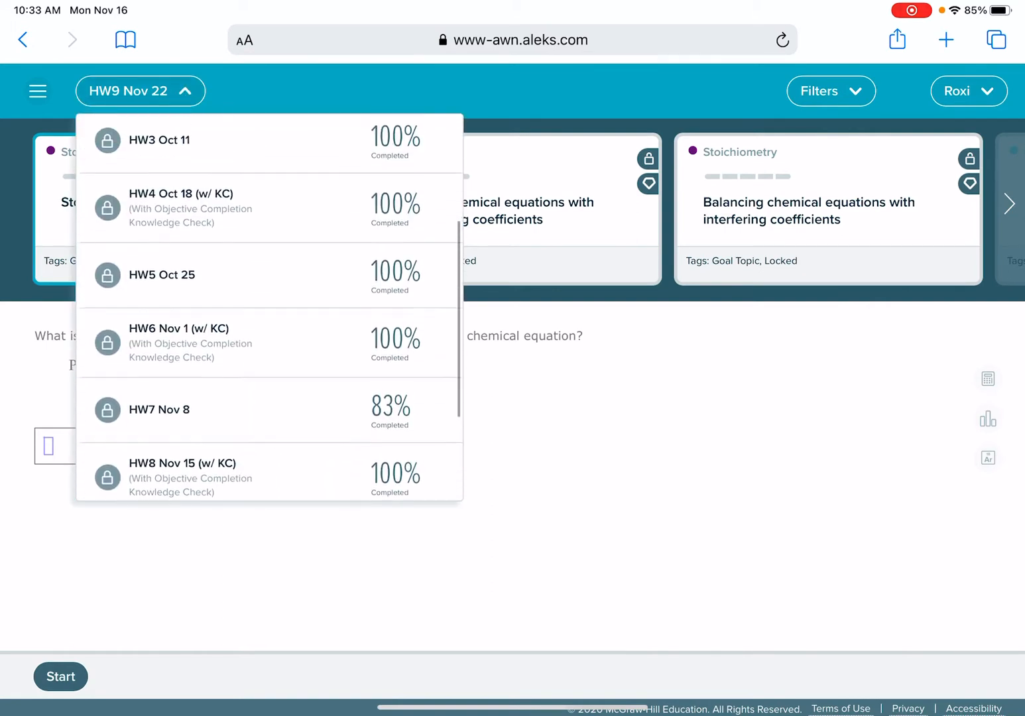
pyautogui.scroll(3)
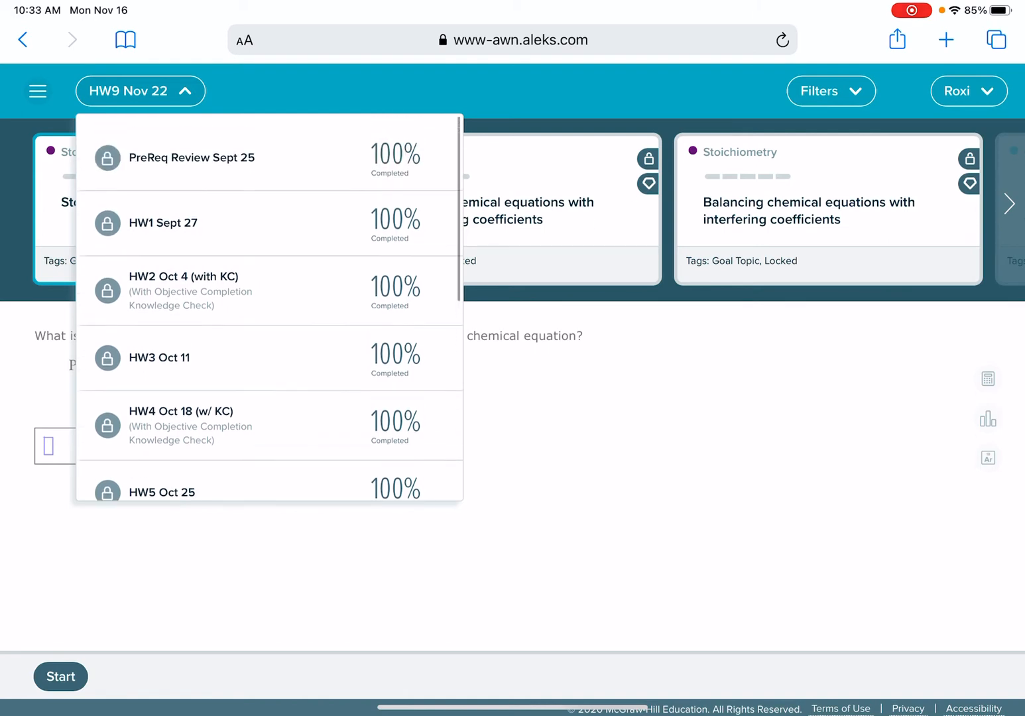
pyautogui.scroll(-3)
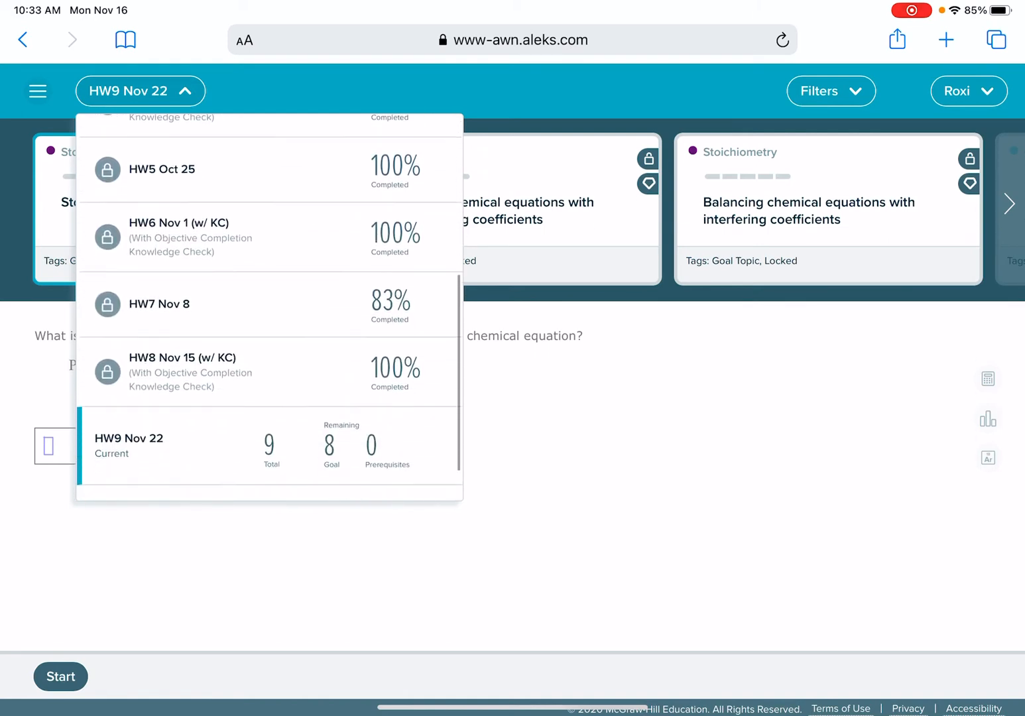
pyautogui.scroll(3)
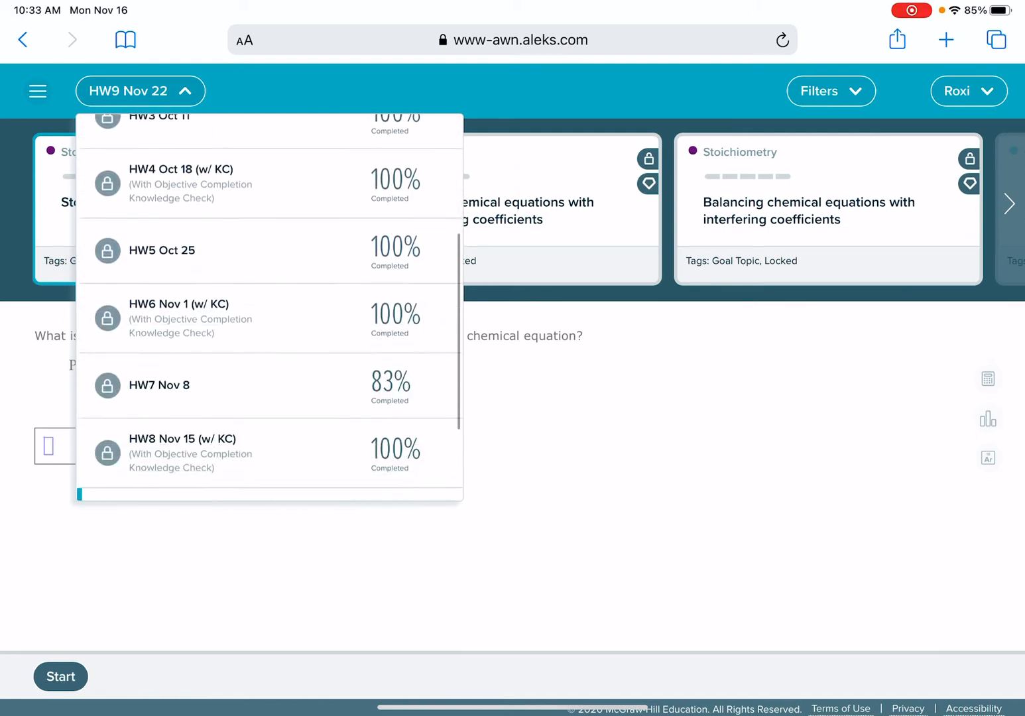
pyautogui.scroll(3)
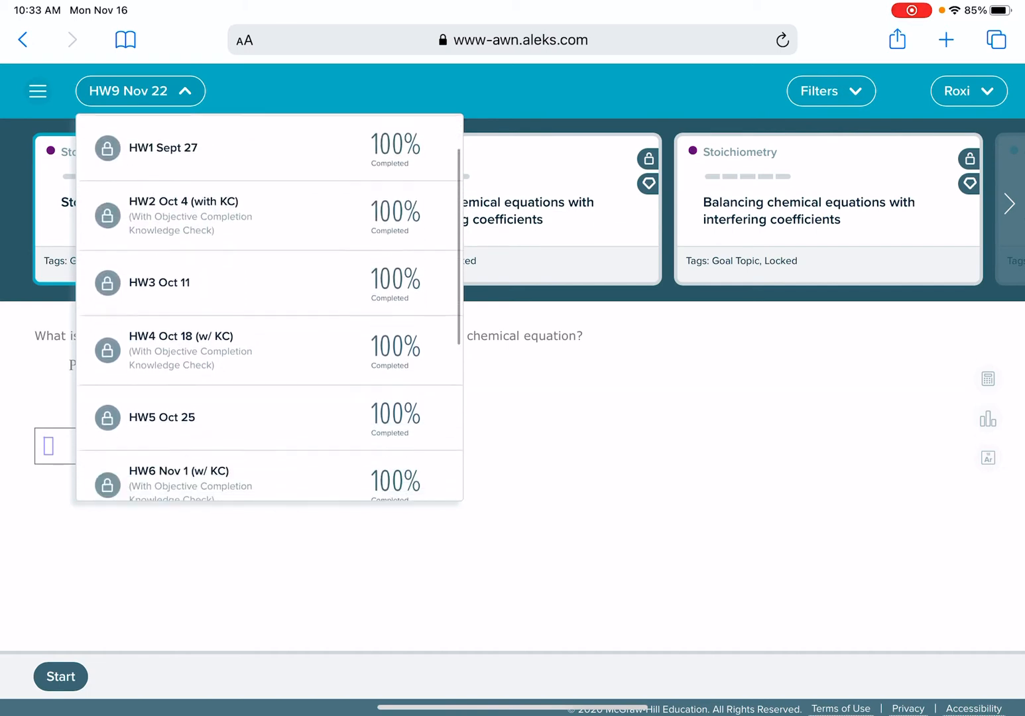
pyautogui.scroll(3)
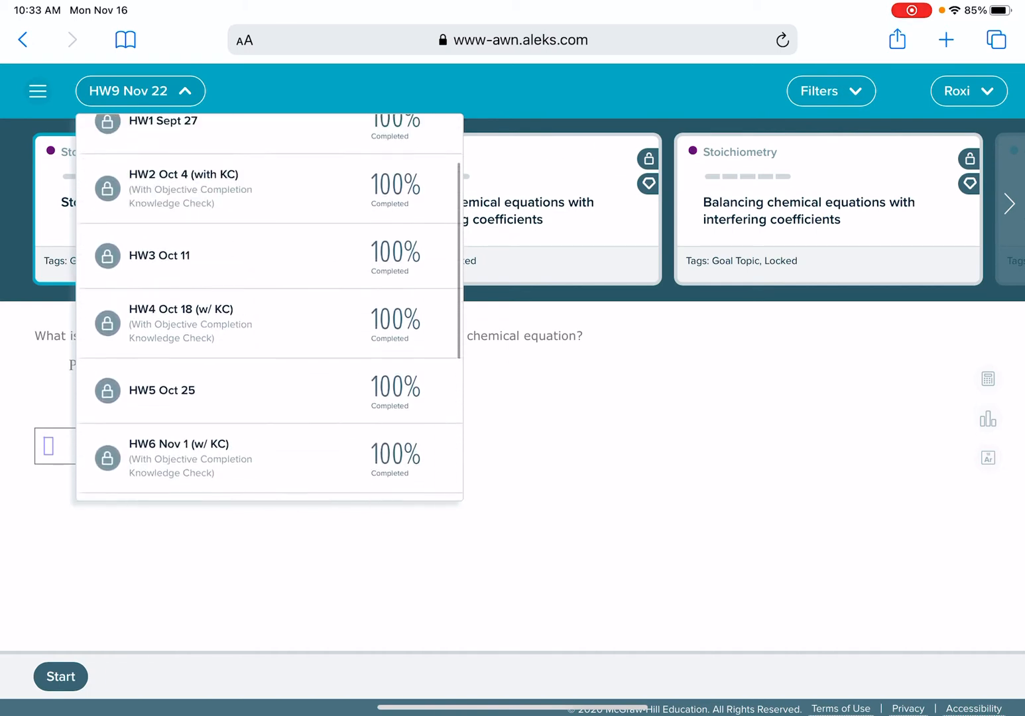
pyautogui.scroll(3)
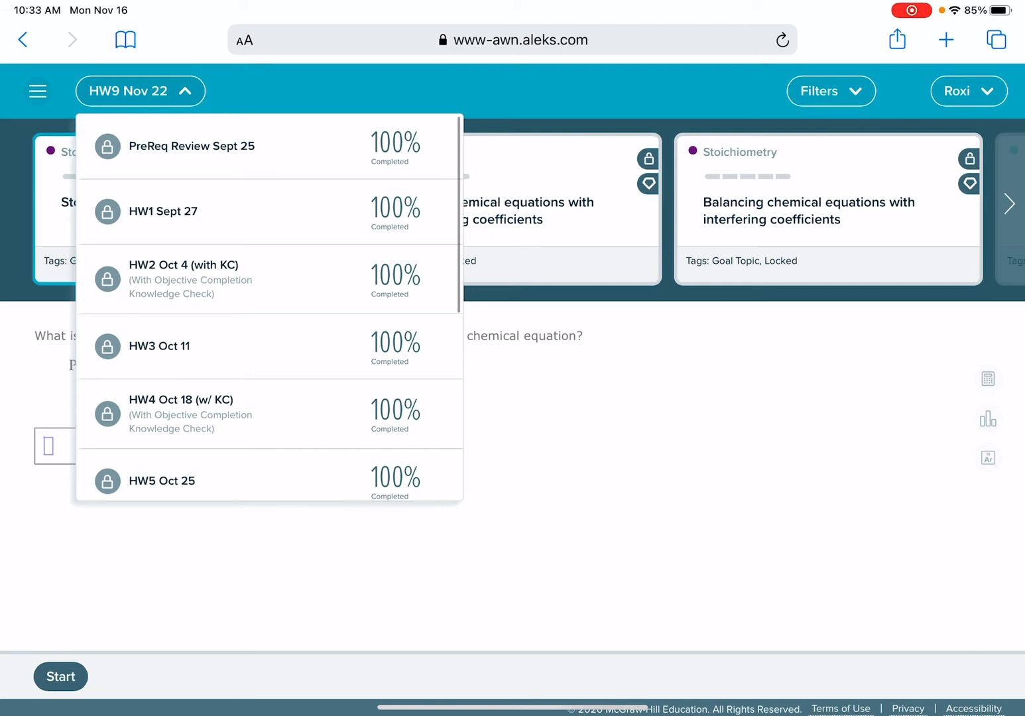
pyautogui.scroll(-3)
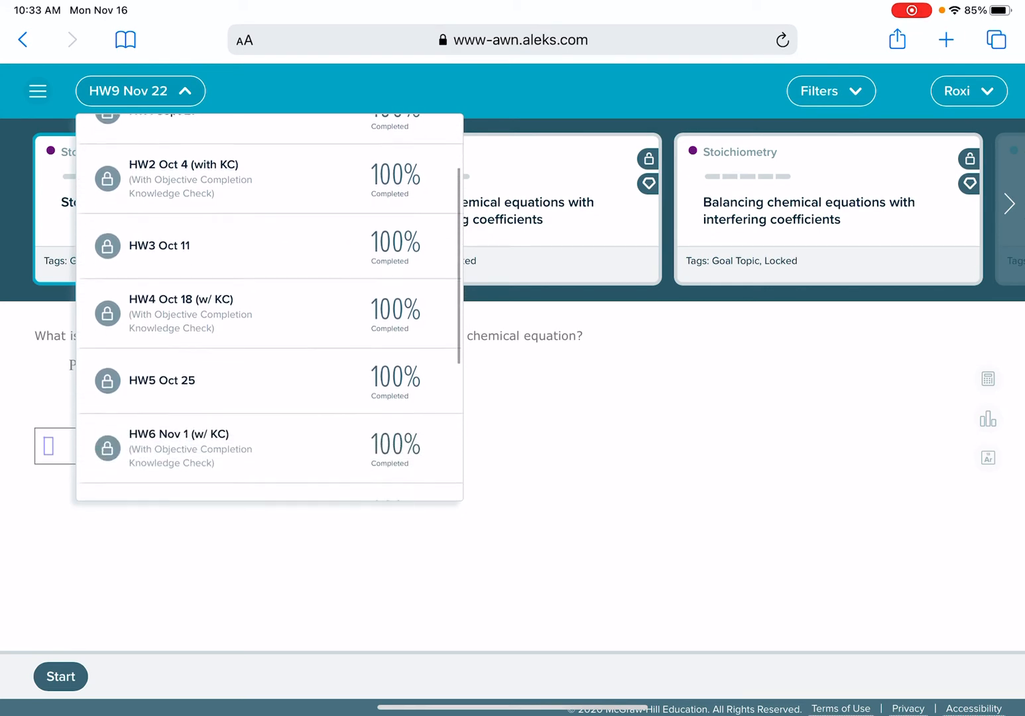
pyautogui.scroll(3)
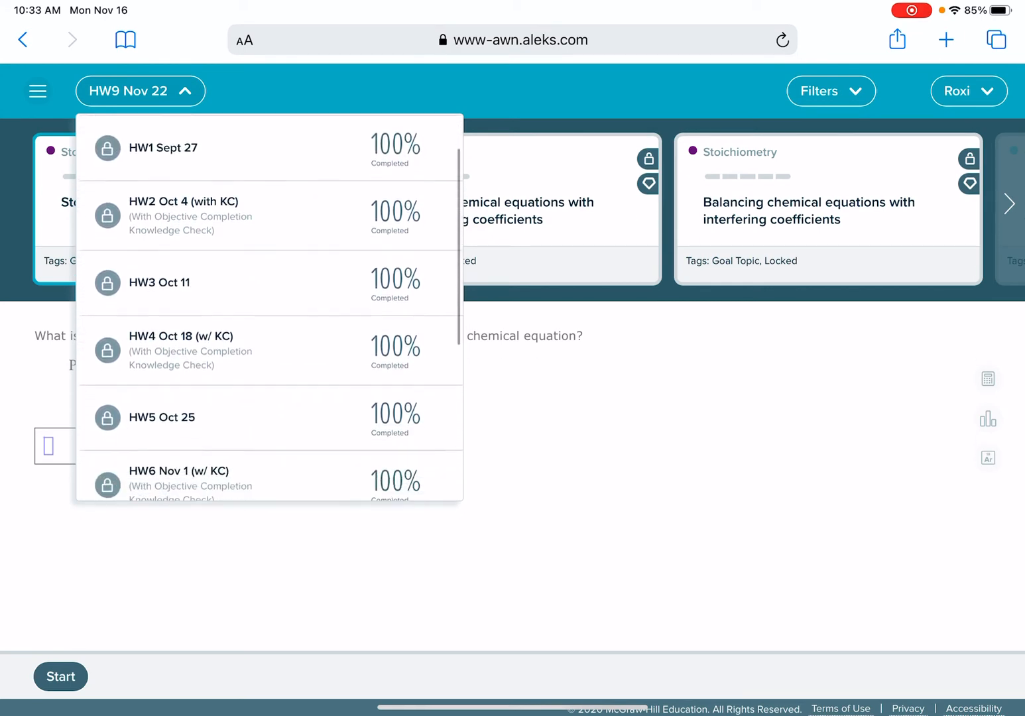
pyautogui.scroll(3)
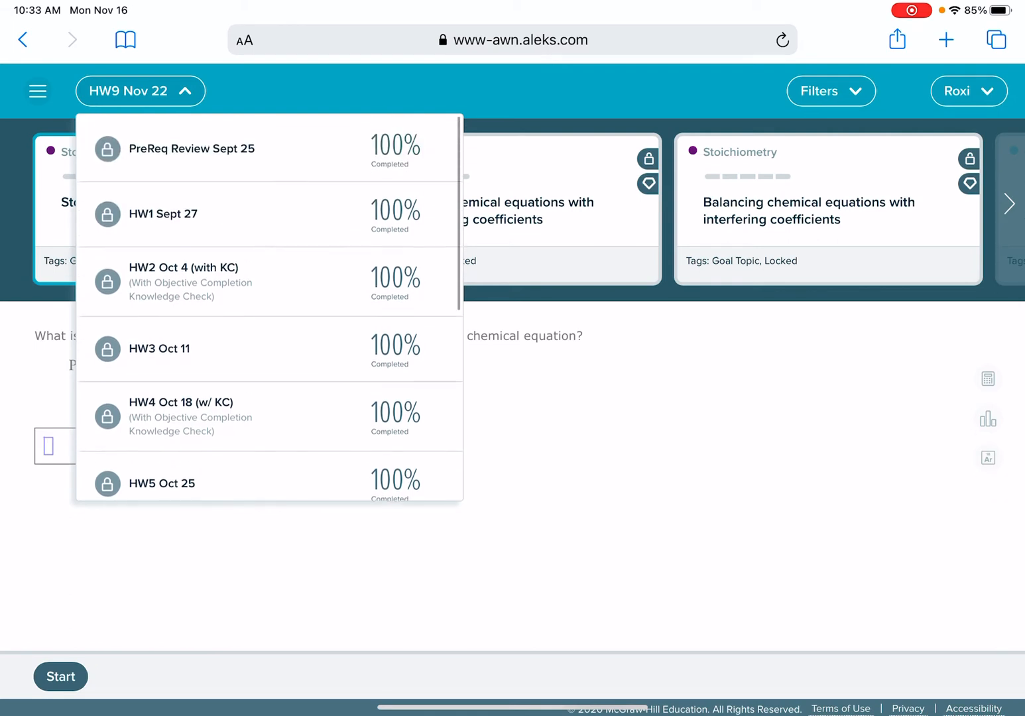
pyautogui.scroll(-3)
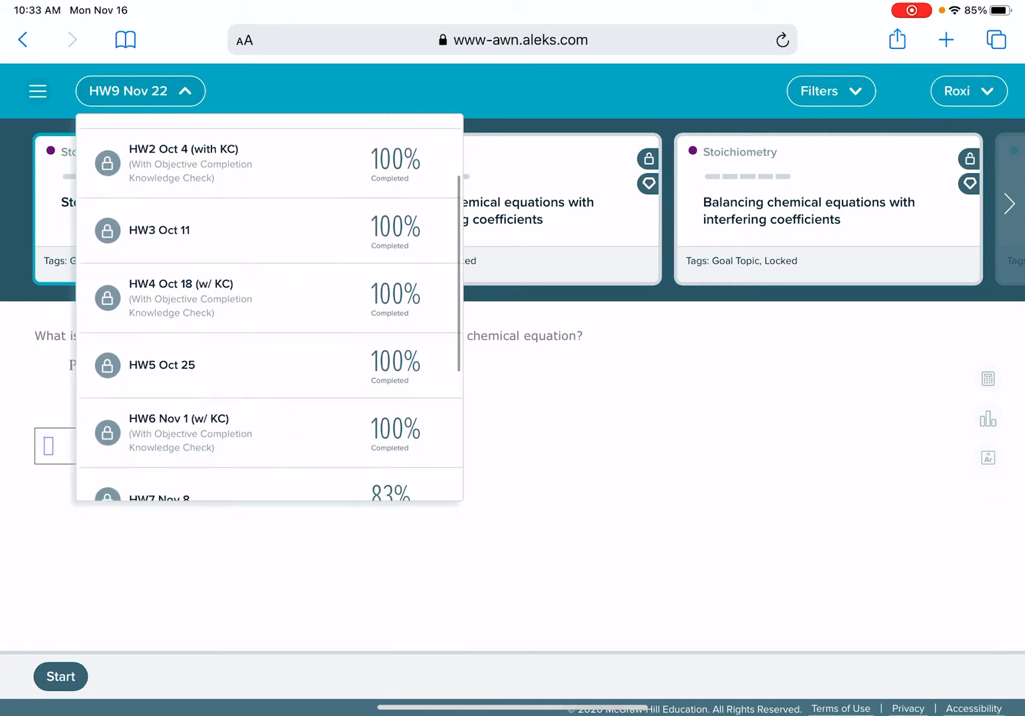
pyautogui.scroll(-3)
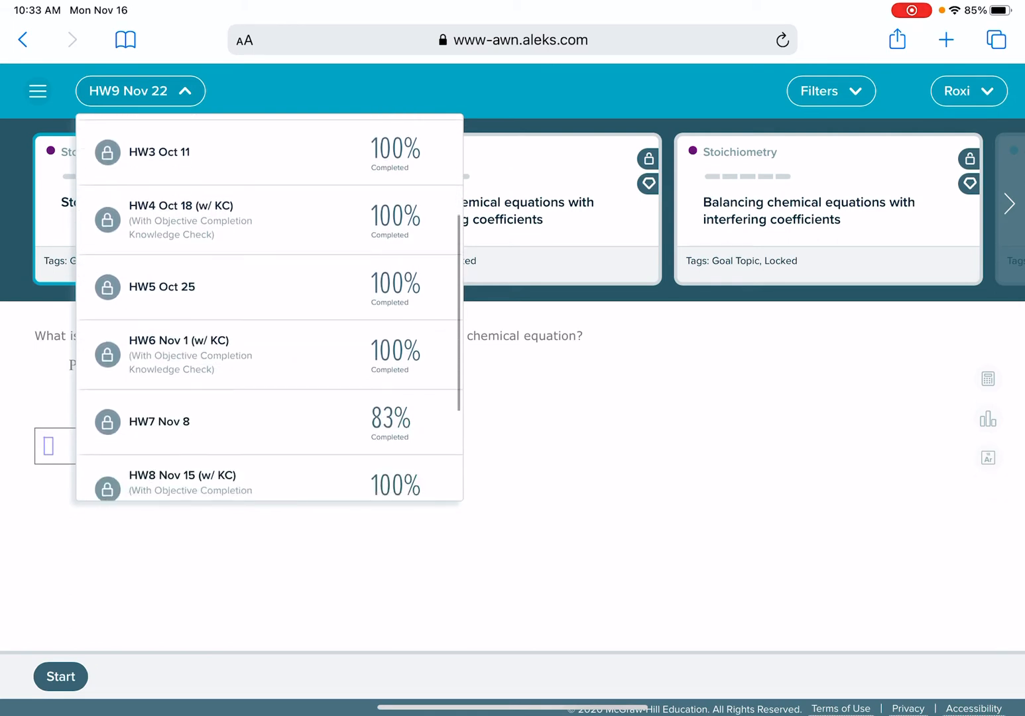
pyautogui.scroll(-3)
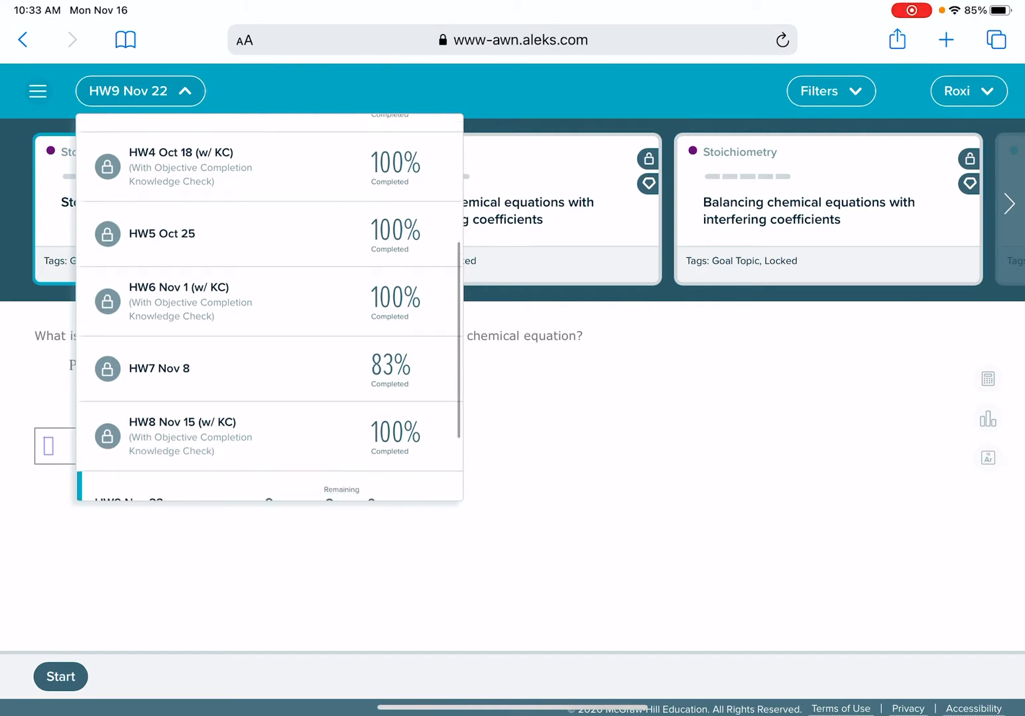
pyautogui.scroll(-3)
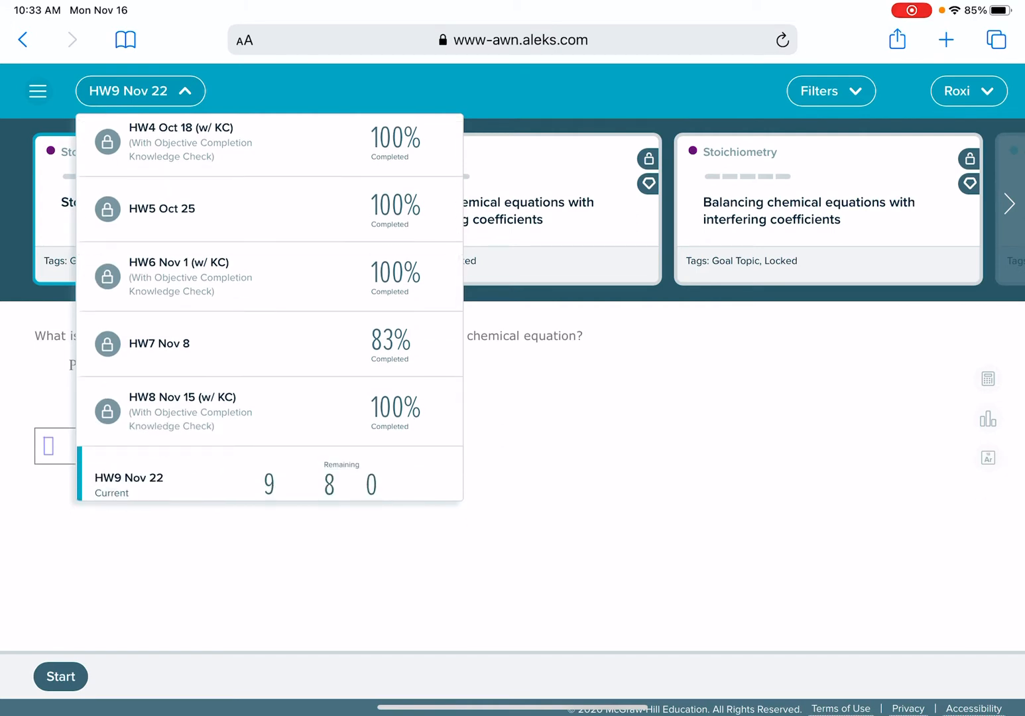
pyautogui.scroll(-3)
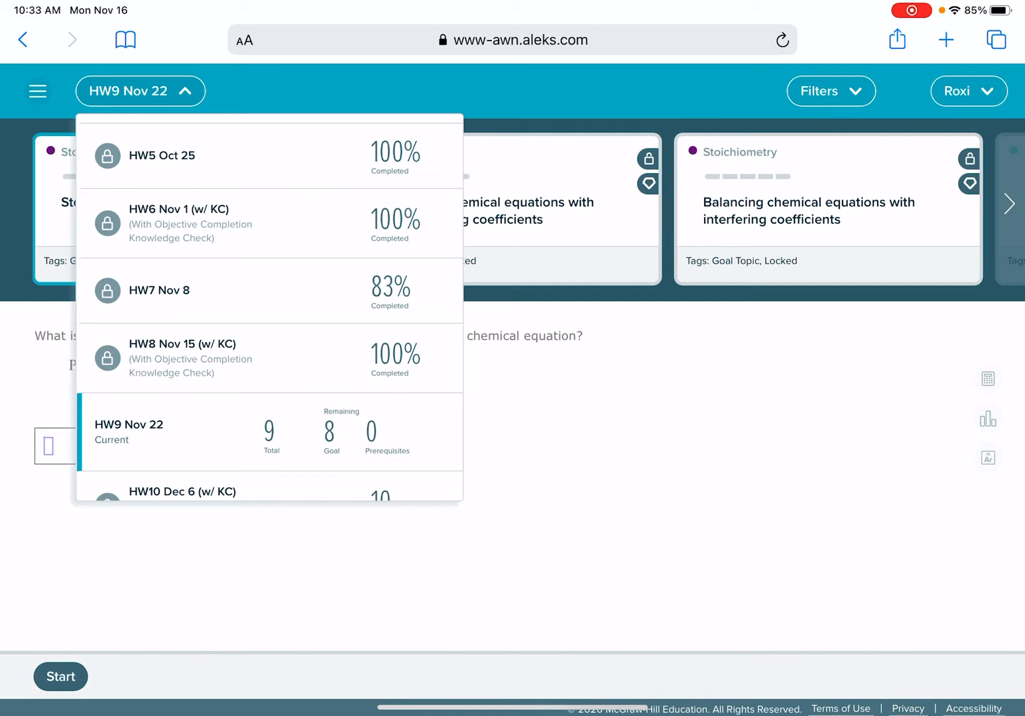
pyautogui.scroll(3)
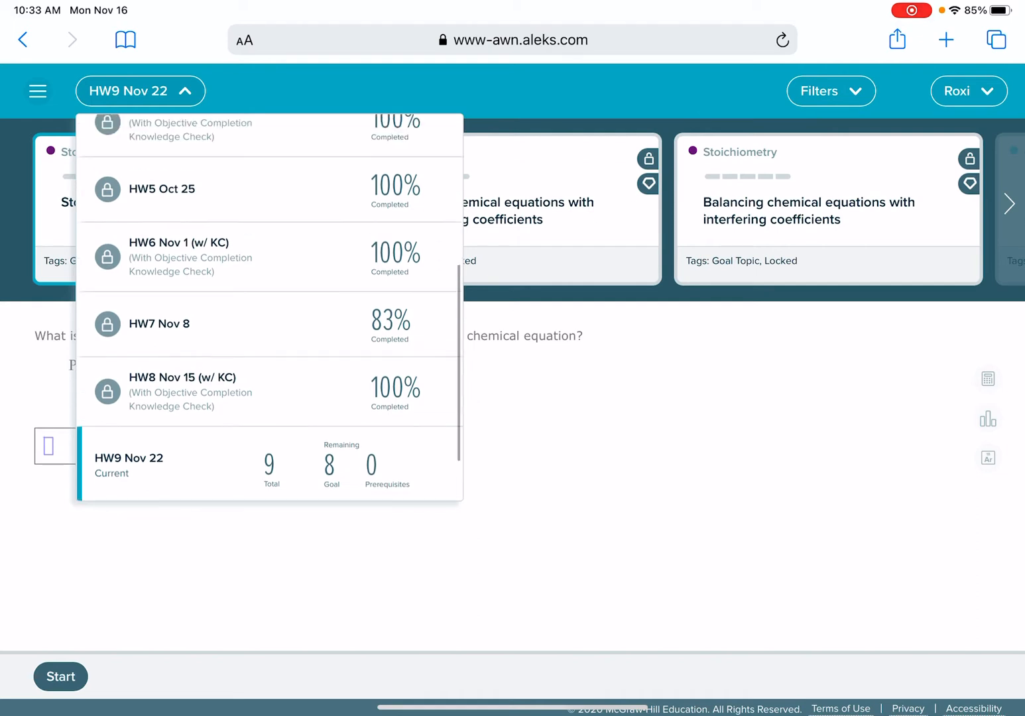
pyautogui.scroll(3)
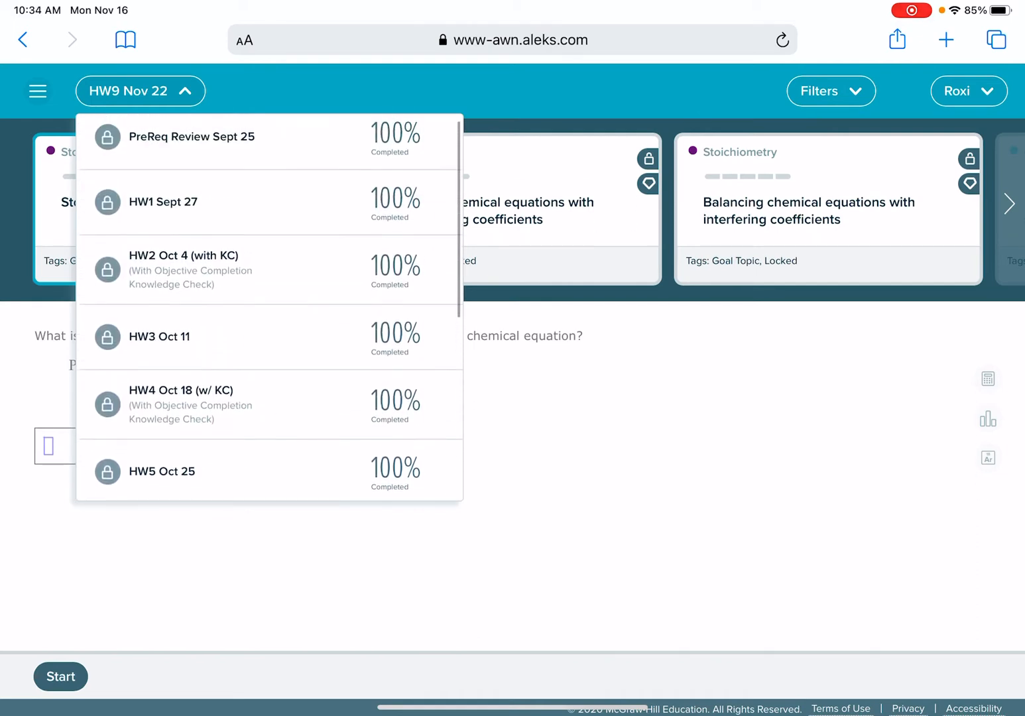
pyautogui.scroll(-3)
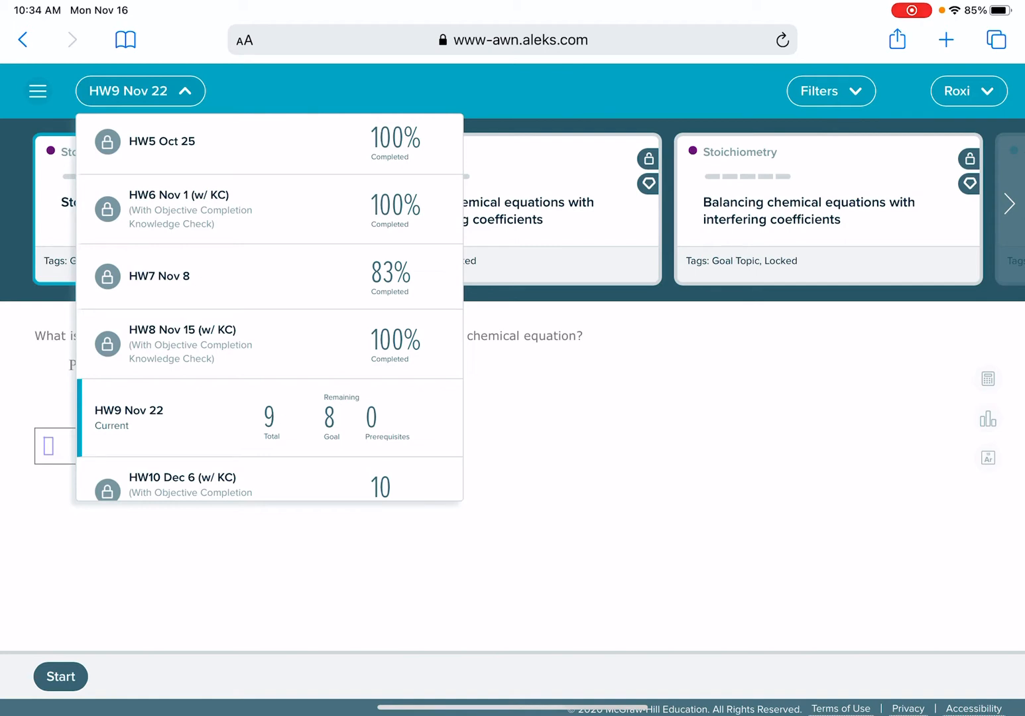
pyautogui.scroll(-3)
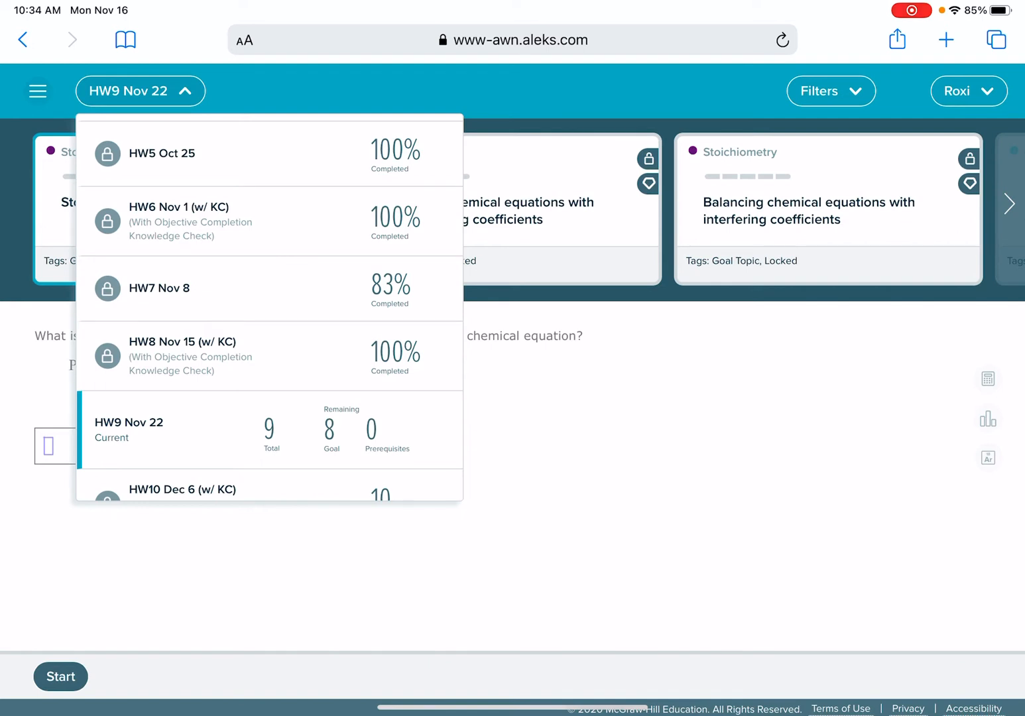
# Step: Switch to HW7 Nov 8 and try the locked Chemical Bonding topic
pyautogui.click(159, 288)
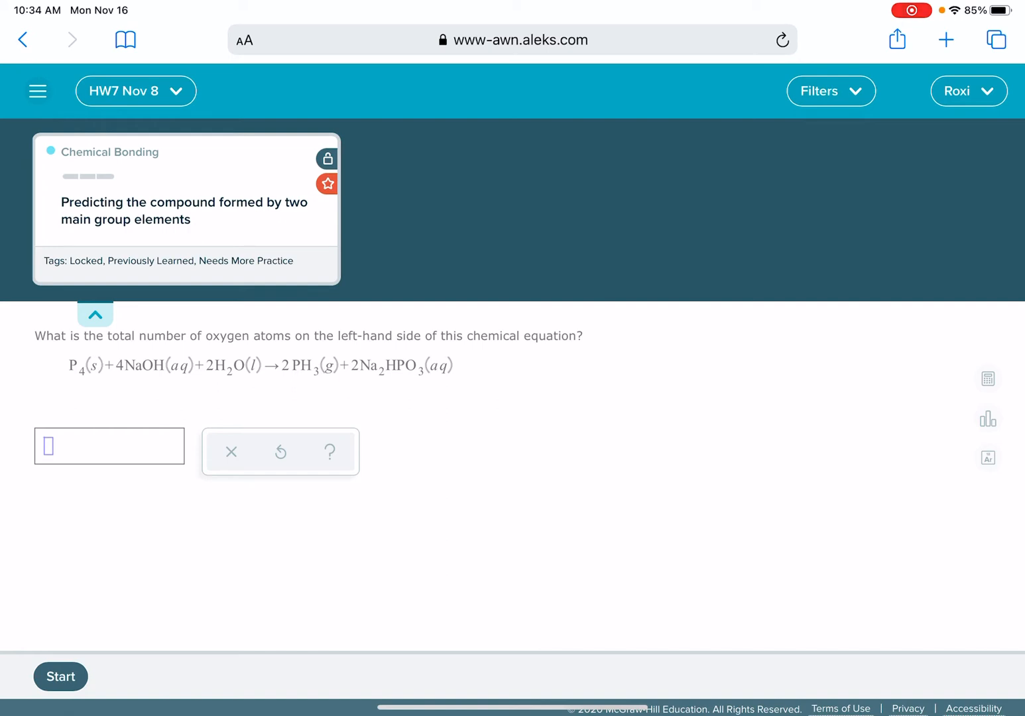
pyautogui.click(327, 159)
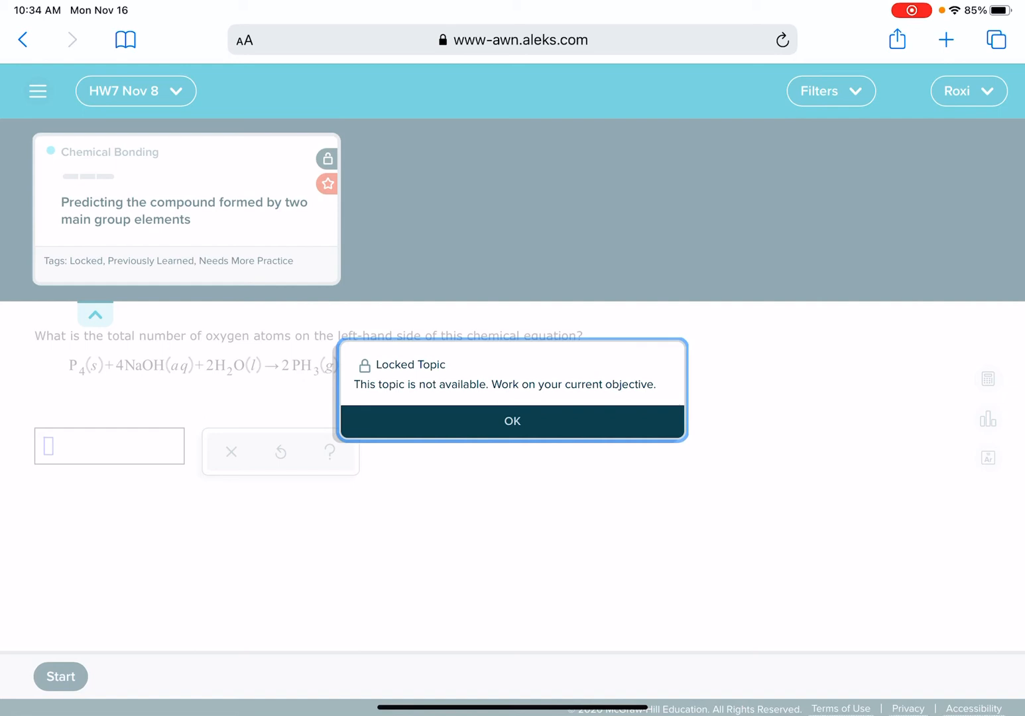
# Step: Dismiss the Locked Topic notice and reopen the HW7 Nov 8 assignment list
pyautogui.click(512, 421)
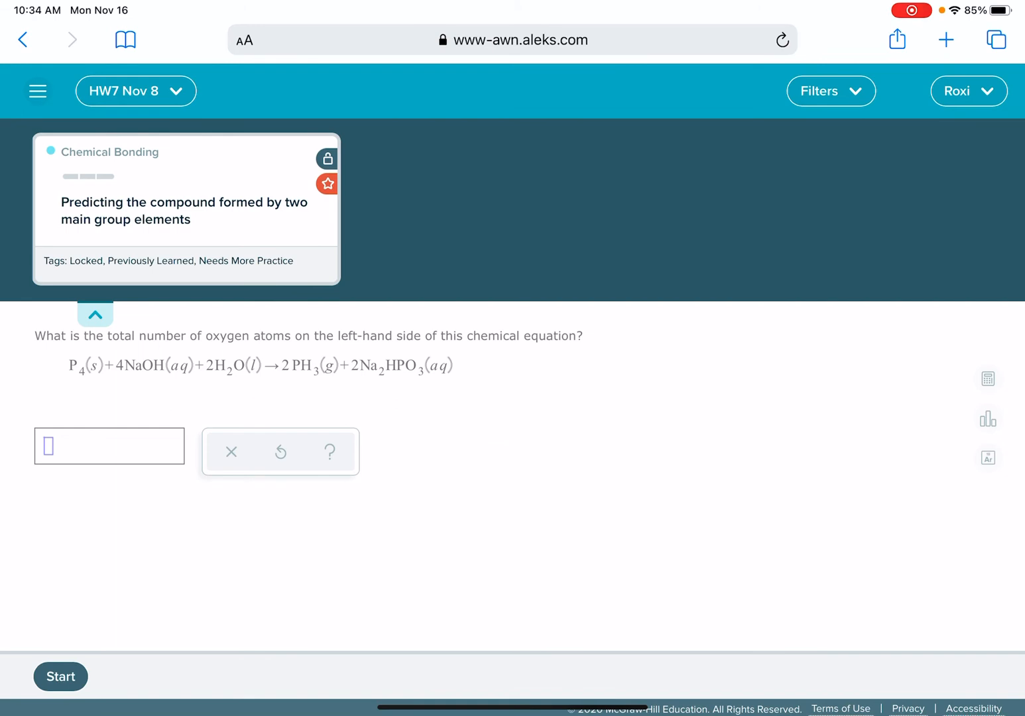
pyautogui.click(136, 90)
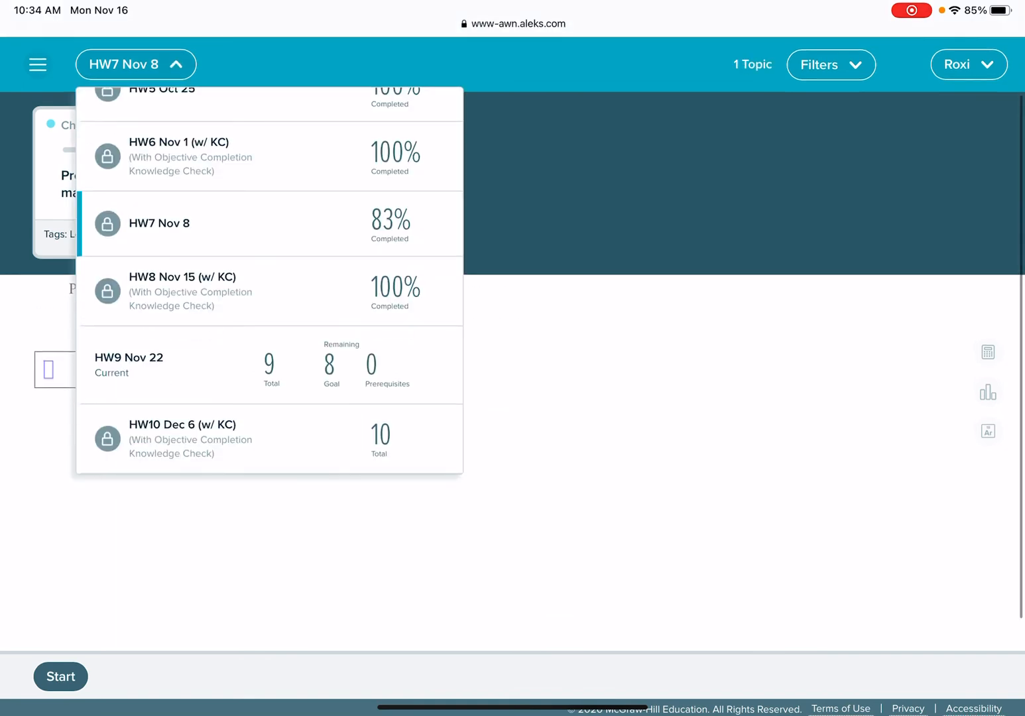
pyautogui.click(129, 364)
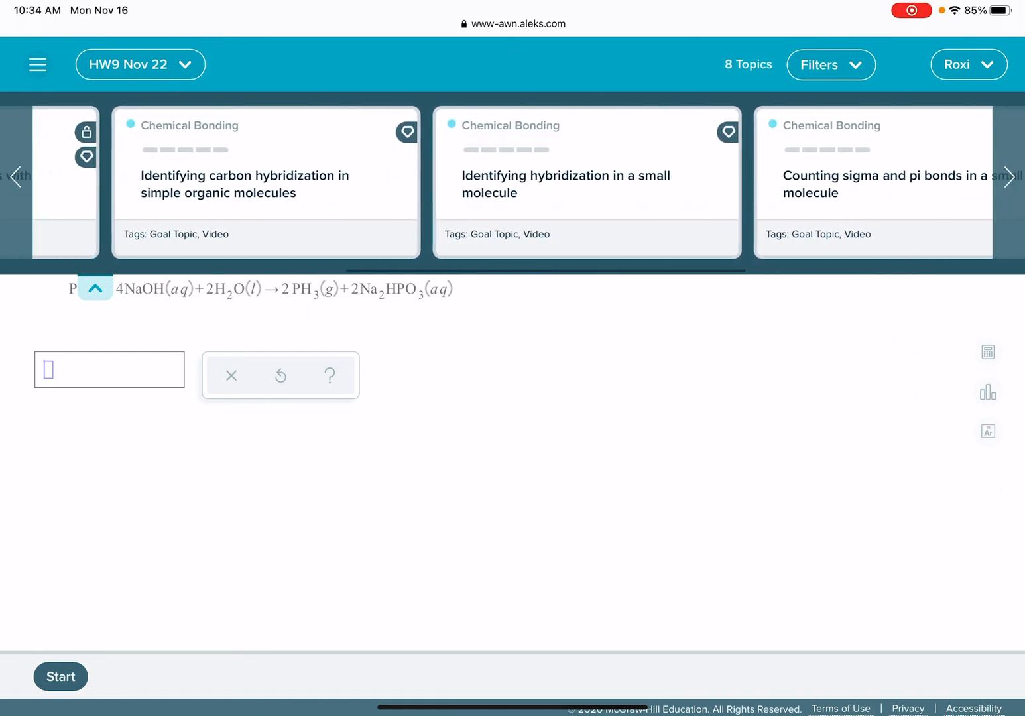
pyautogui.click(140, 64)
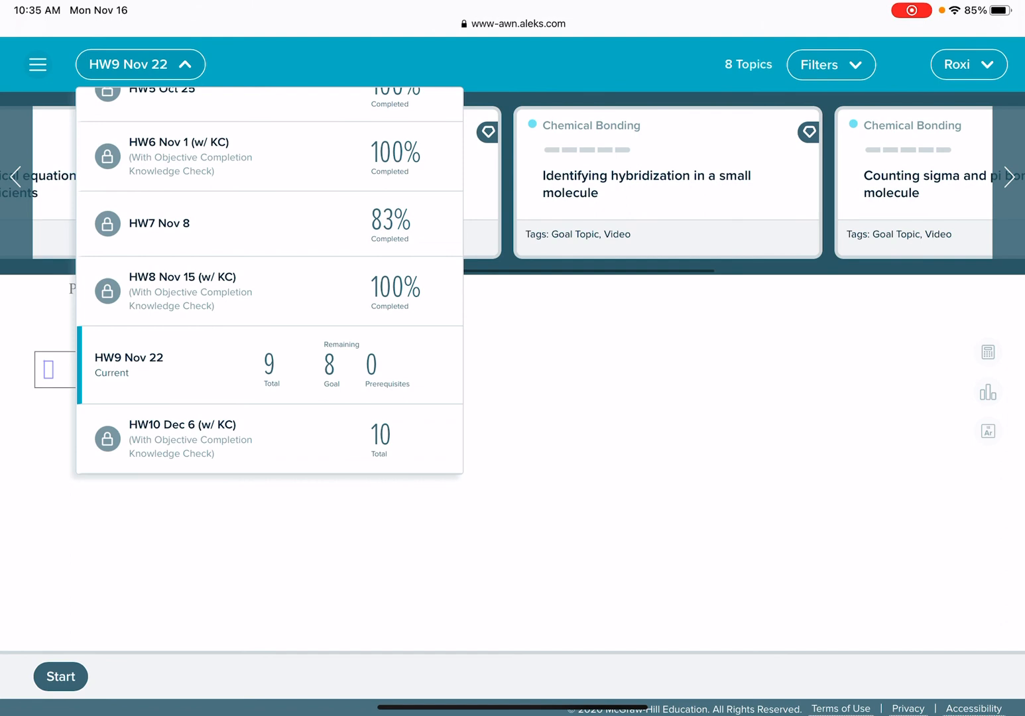
pyautogui.click(159, 224)
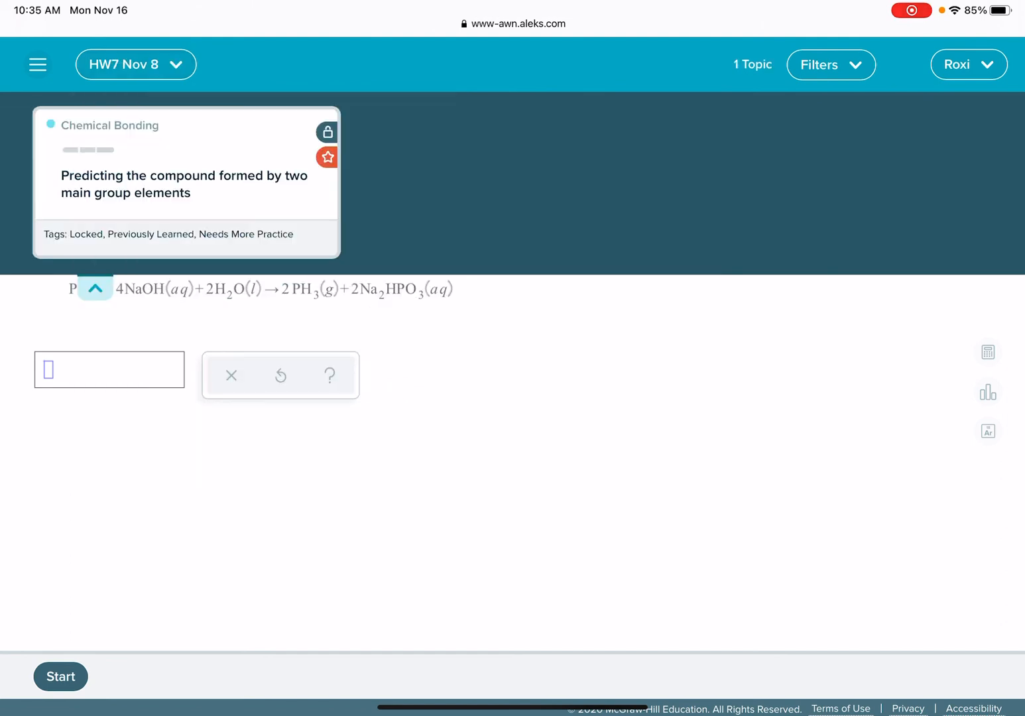
pyautogui.click(135, 64)
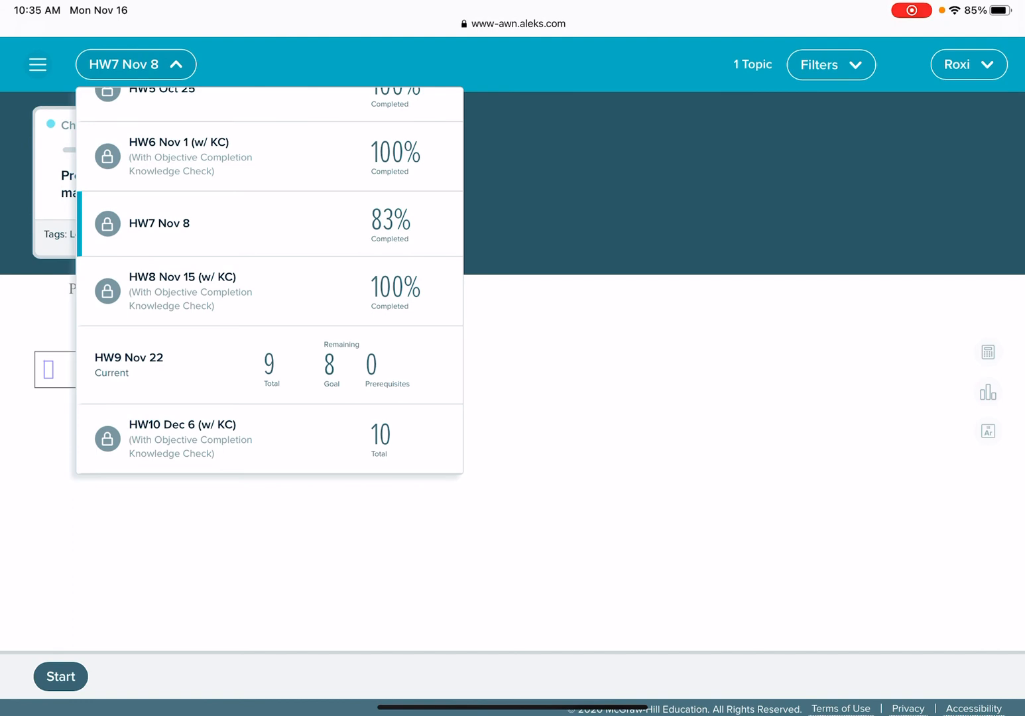
pyautogui.click(129, 365)
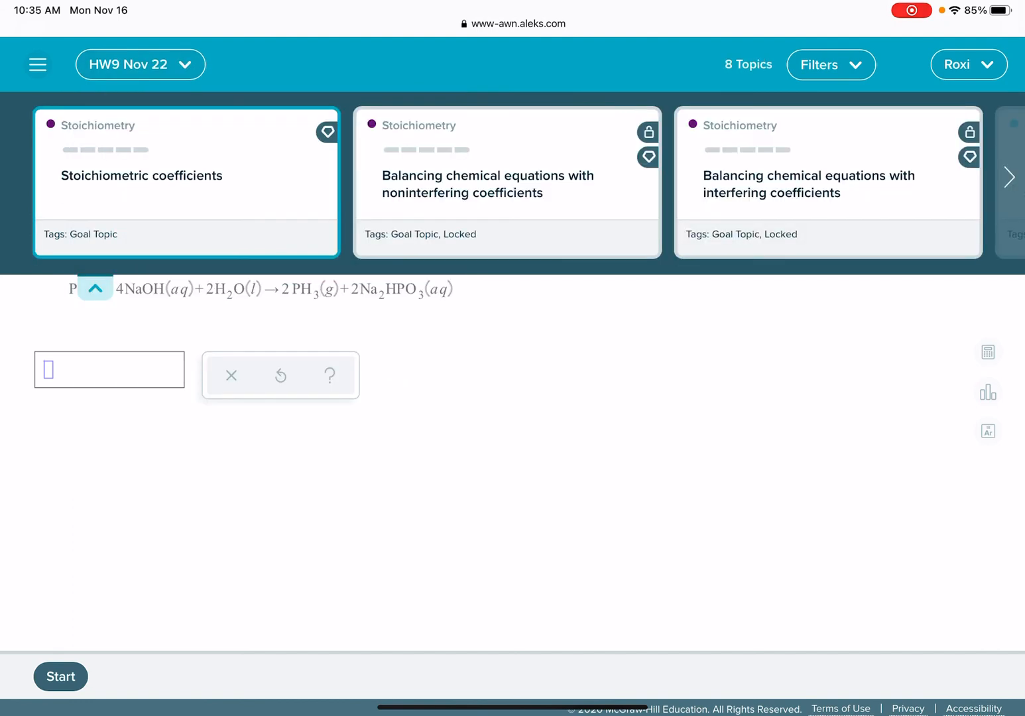
pyautogui.click(136, 64)
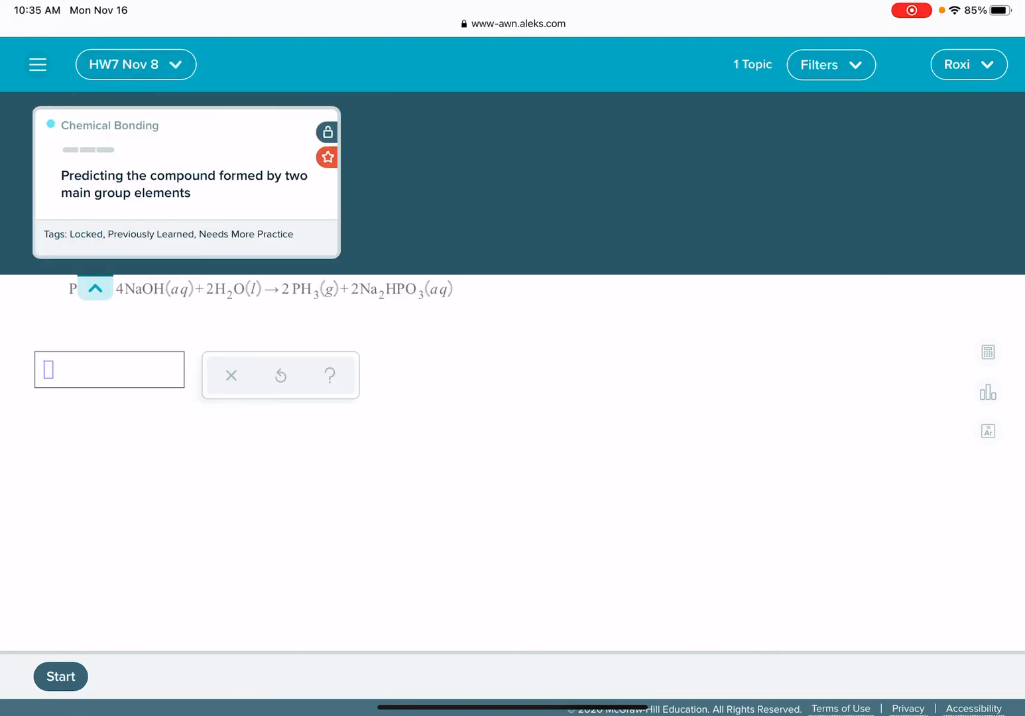
pyautogui.click(135, 64)
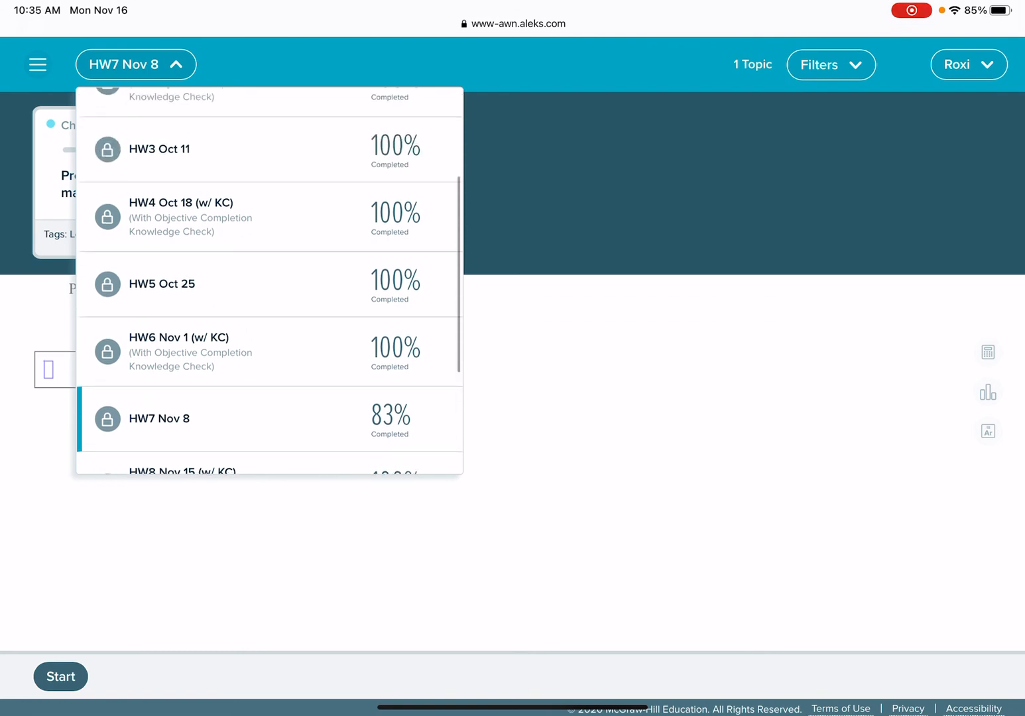
pyautogui.scroll(-3)
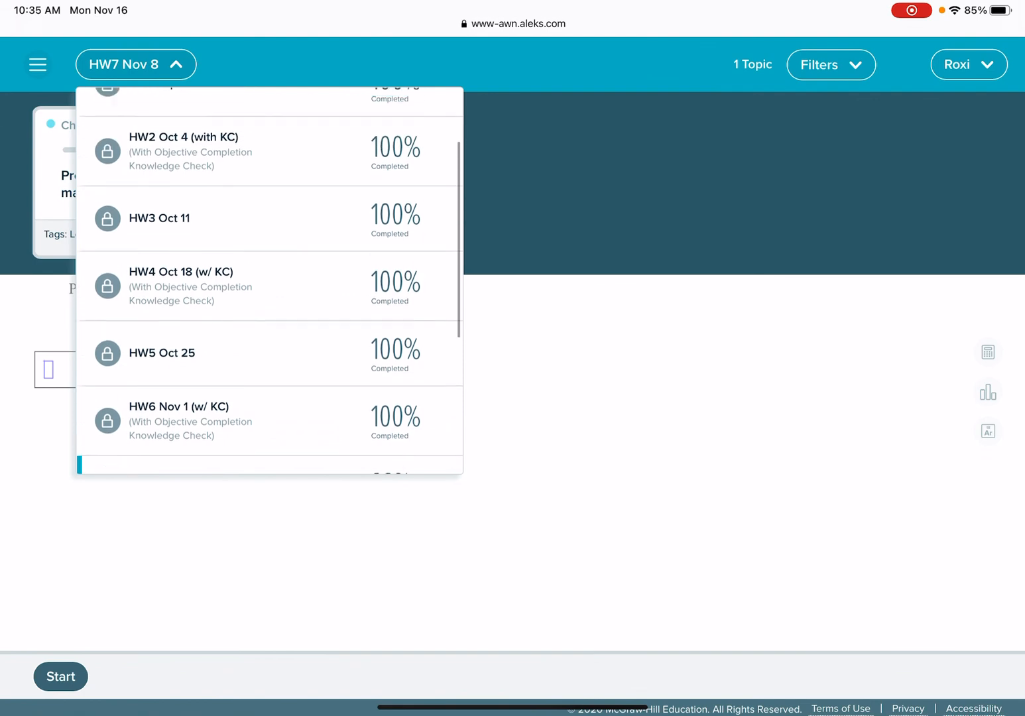
pyautogui.scroll(-3)
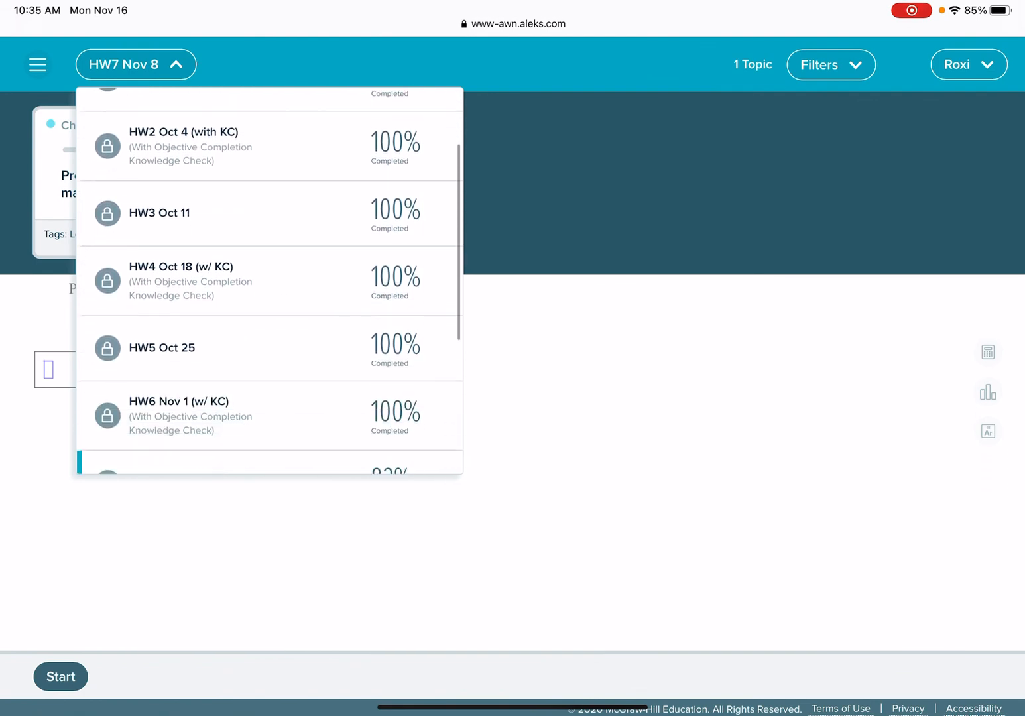
pyautogui.scroll(-3)
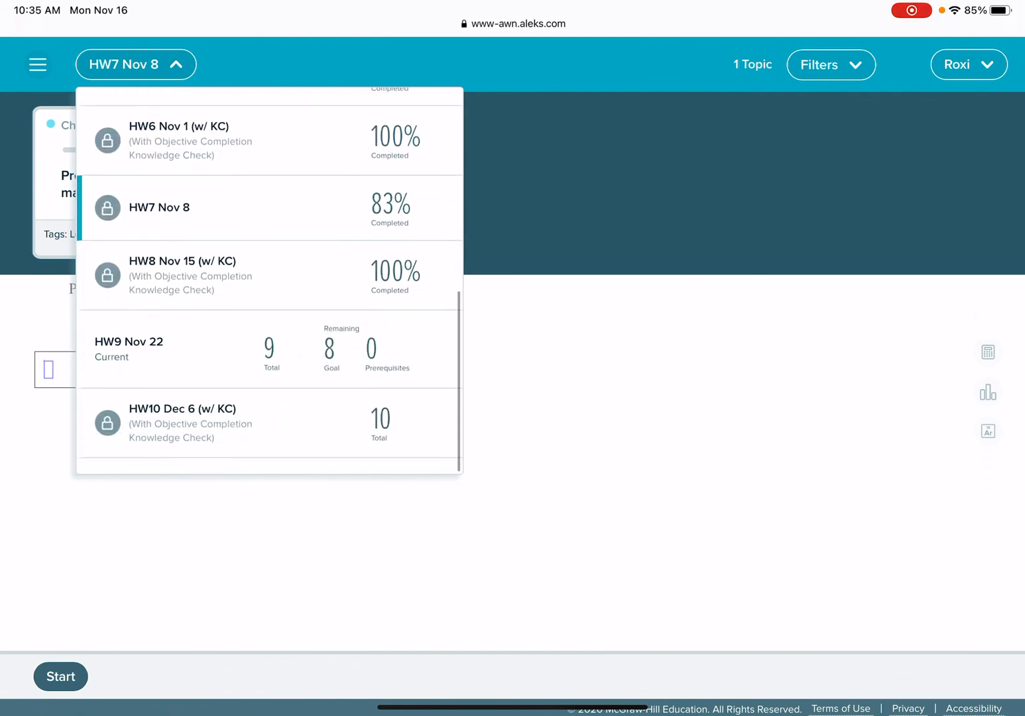
pyautogui.scroll(3)
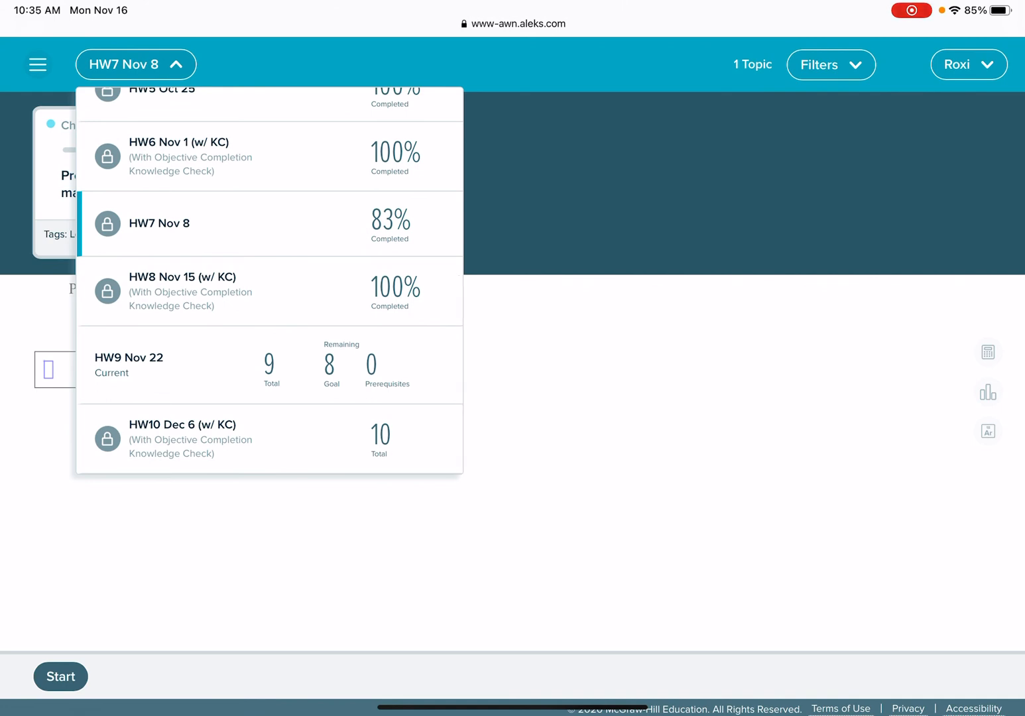